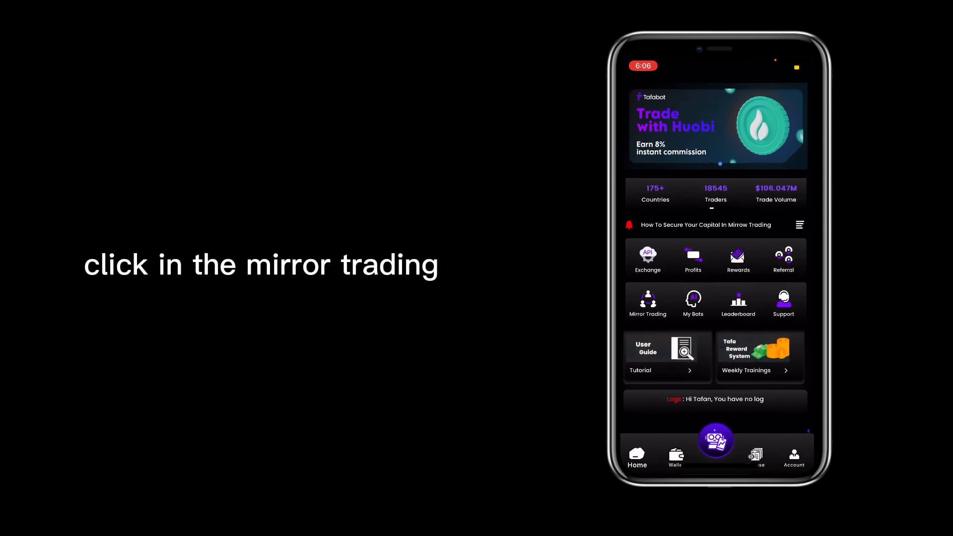
Show the Copy Top Traders list with CoinMamba and BigApe from the Home screen
click(647, 302)
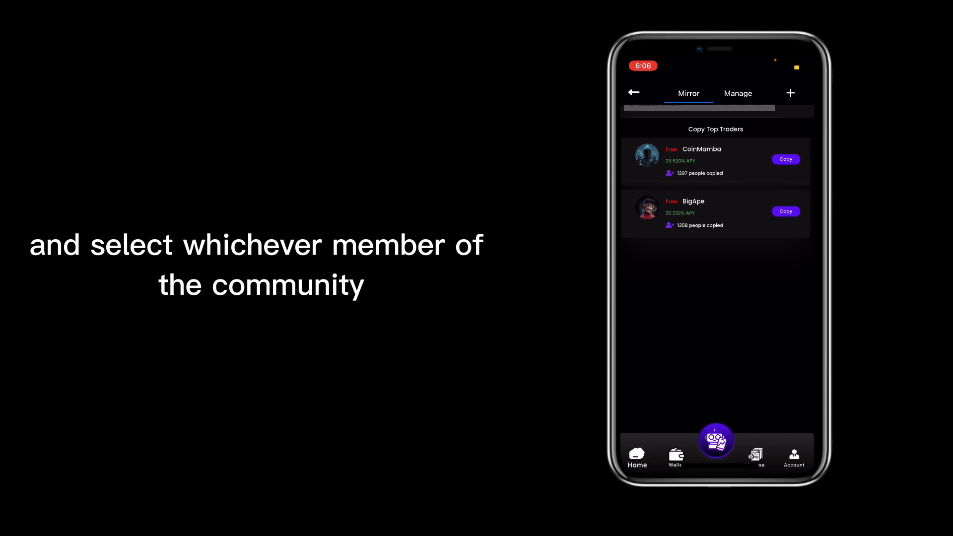
scroll(down, 3)
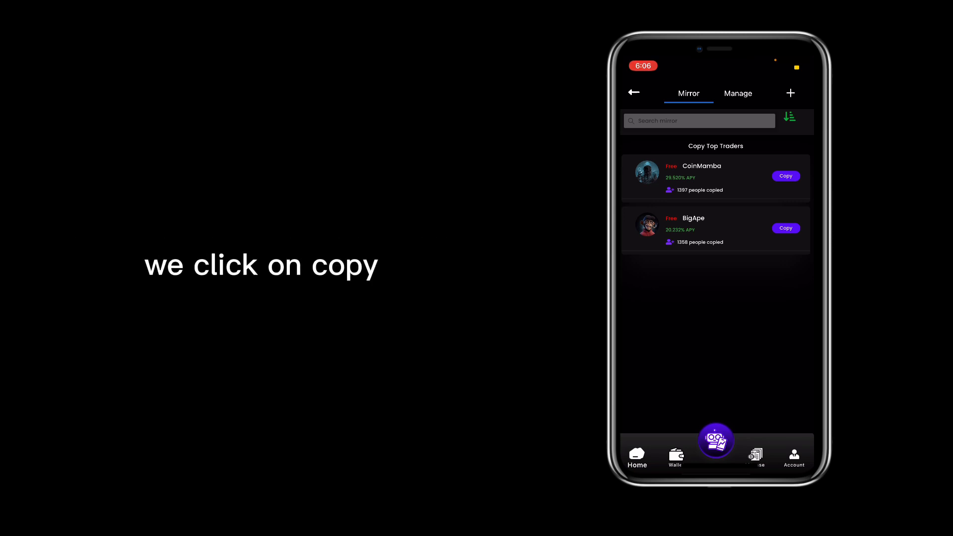
Review BigApe's profile: 0% fee, low risk, 20.232% average yield and 29 strategies
click(784, 228)
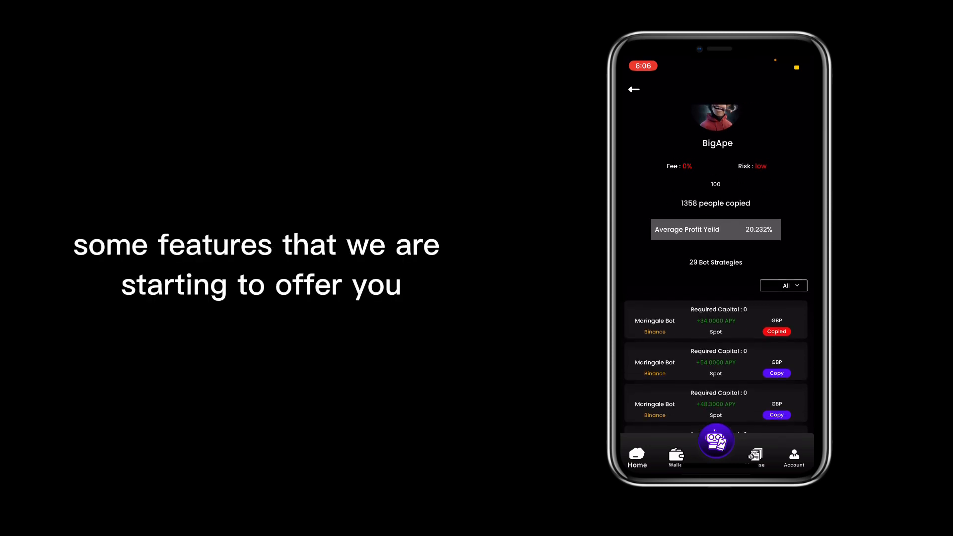
scroll(down, 3)
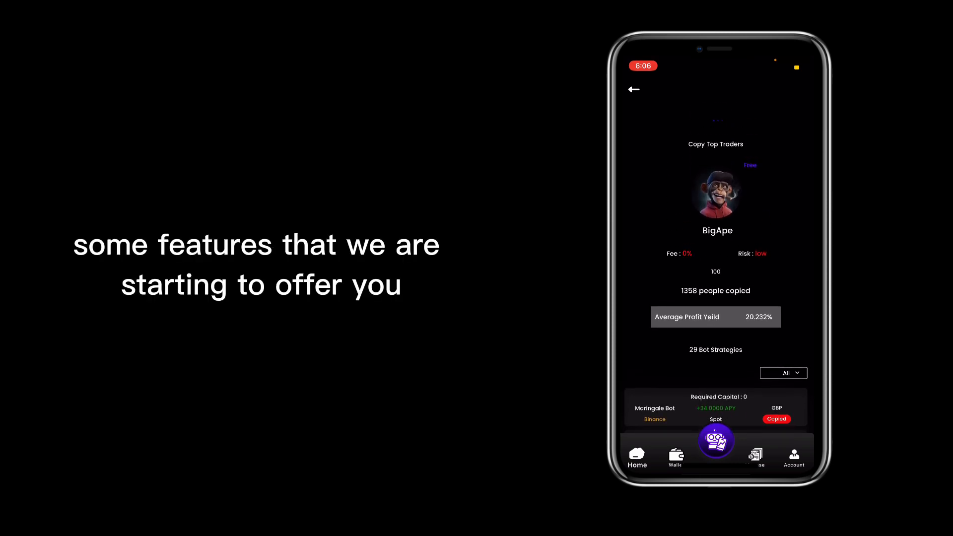
scroll(down, 3)
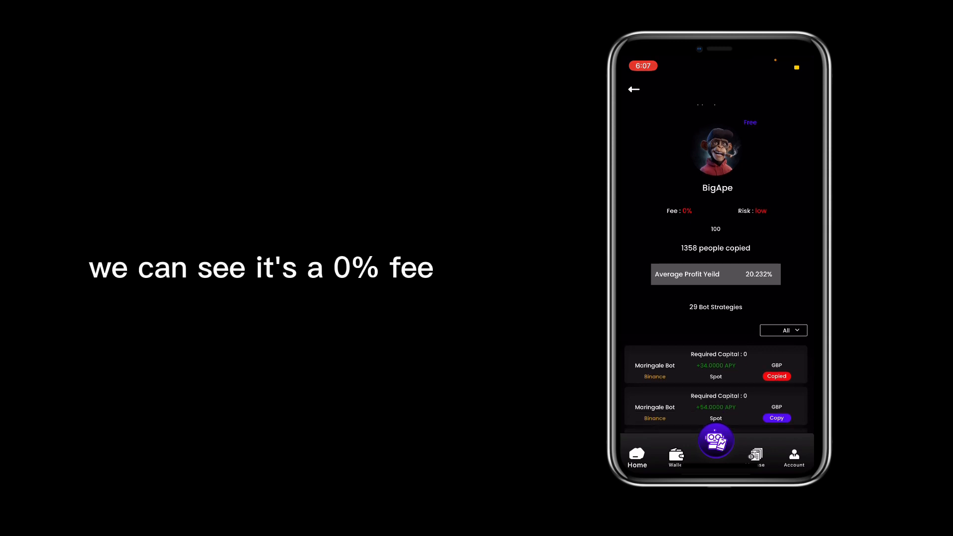
scroll(up, 3)
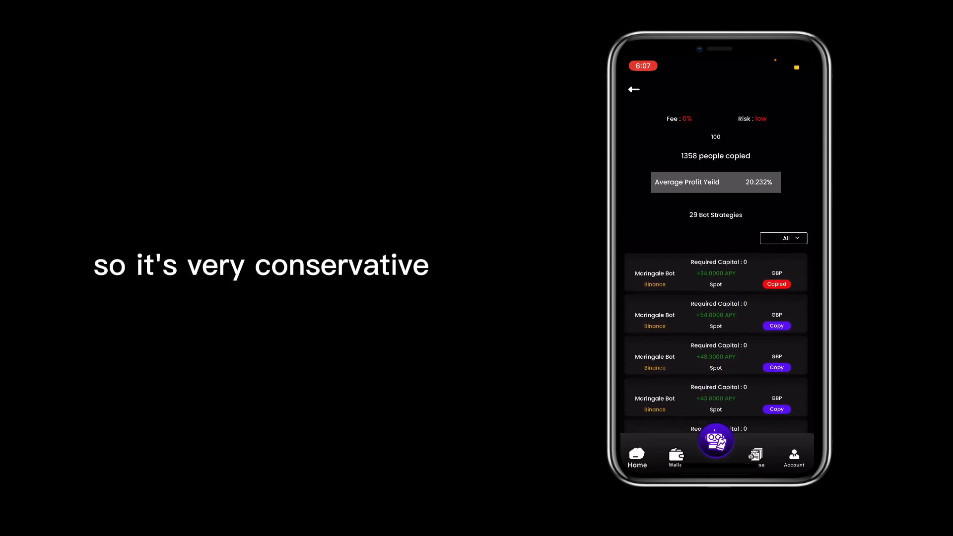
scroll(down, 3)
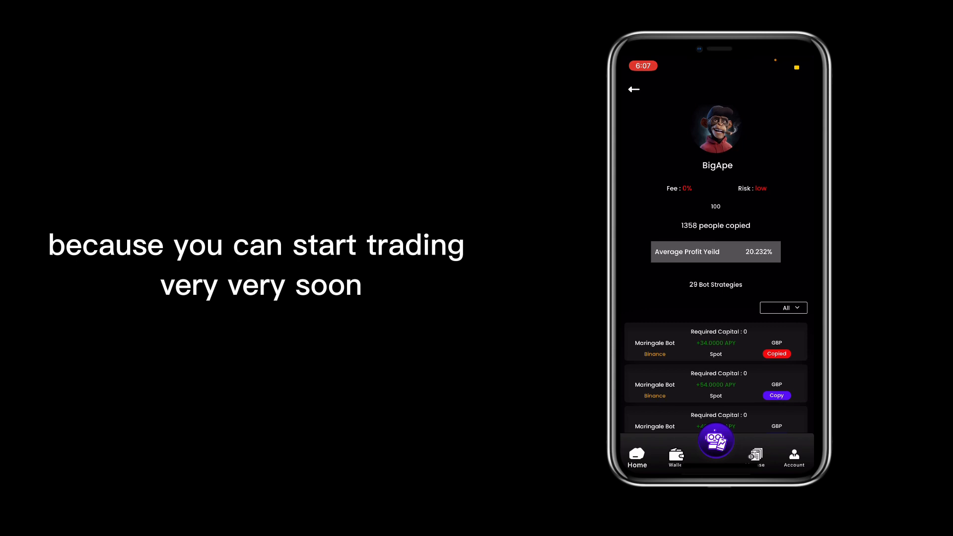
scroll(up, 3)
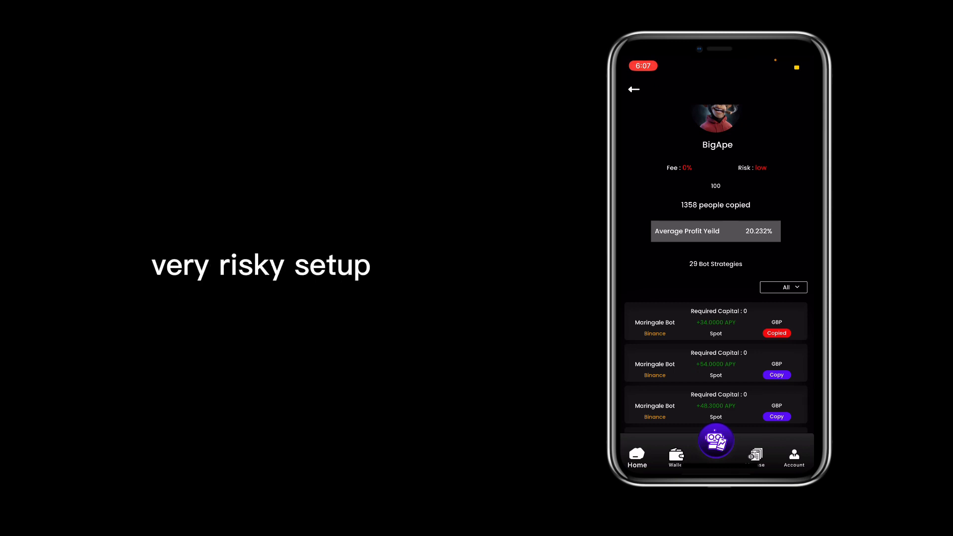
scroll(up, 3)
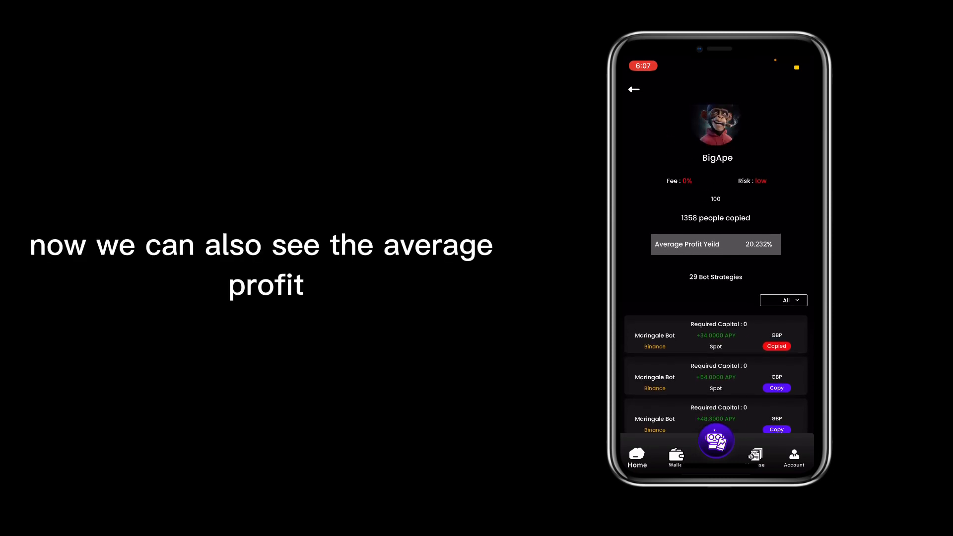
scroll(up, 3)
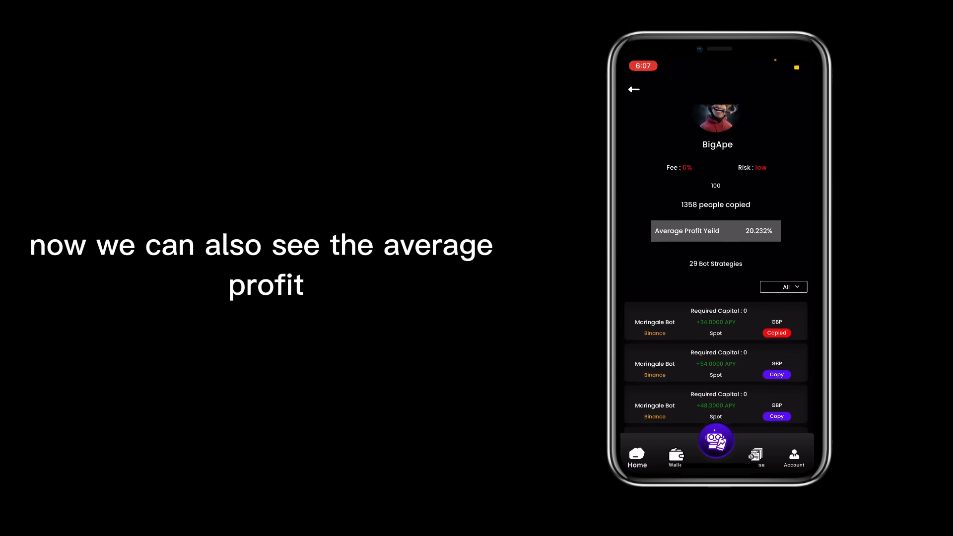
scroll(down, 3)
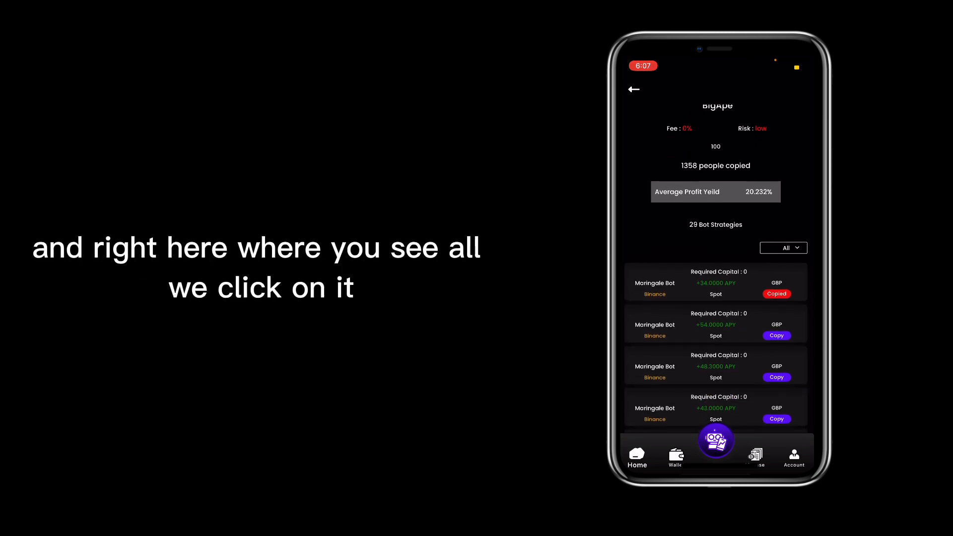
Filter BigApe's strategies by exchange, first Binance then Kucoin, leaving 7 Kucoin Maringale bots
click(783, 247)
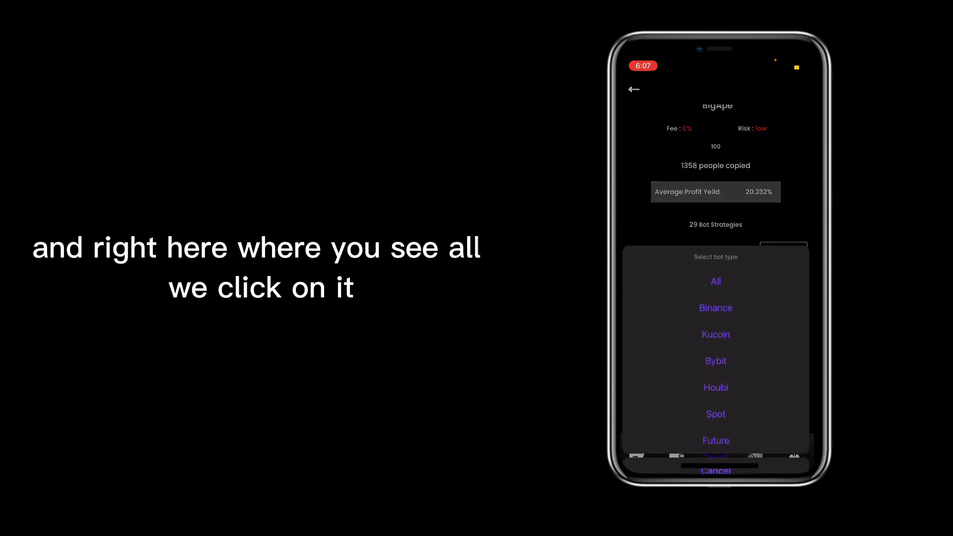
click(715, 281)
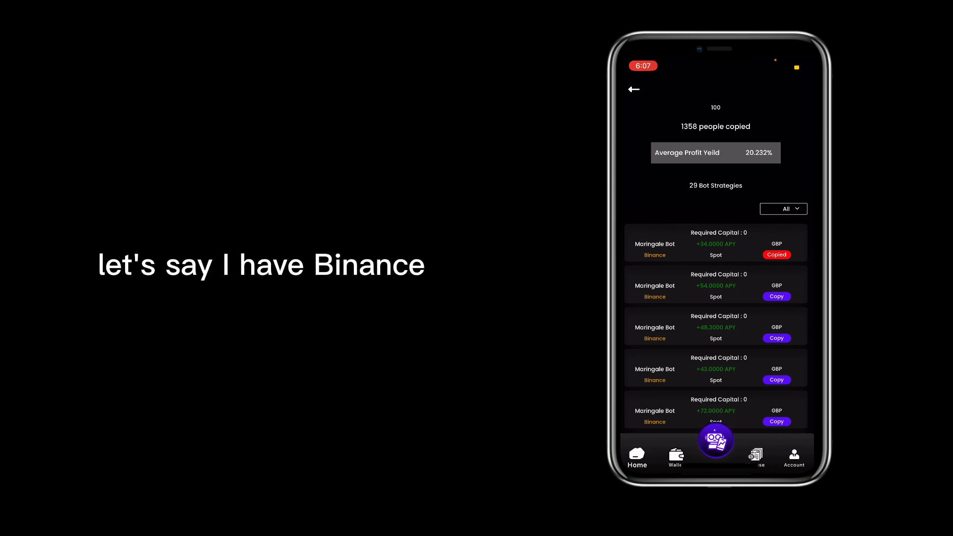
click(783, 209)
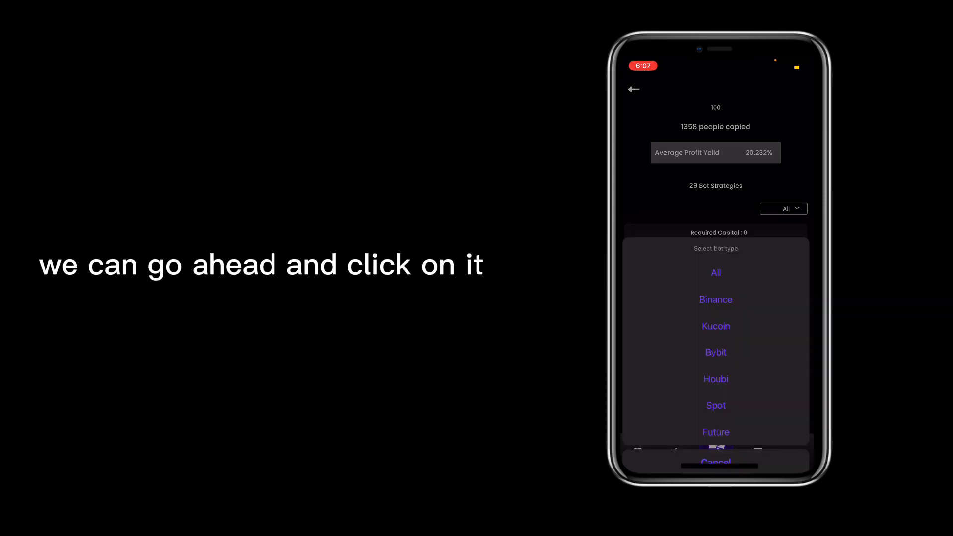
click(716, 298)
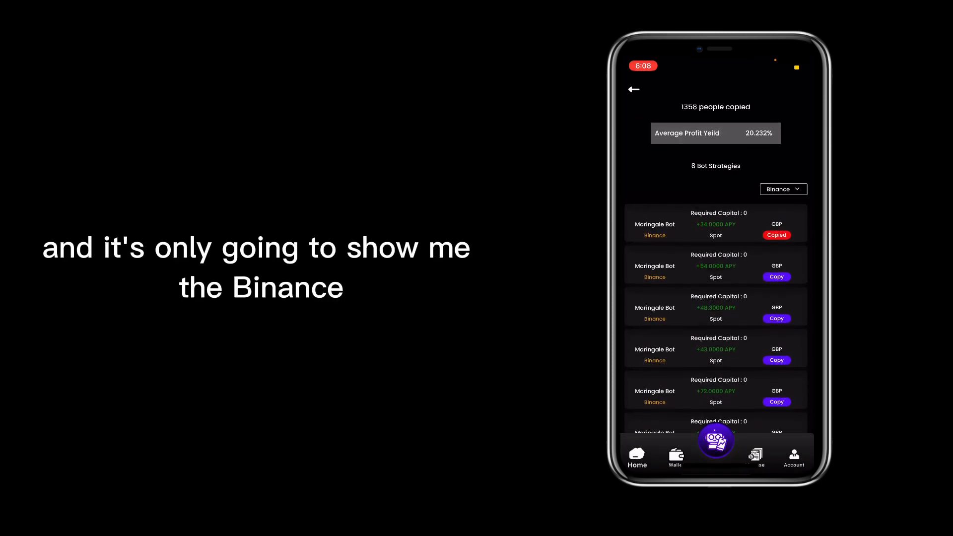
click(783, 188)
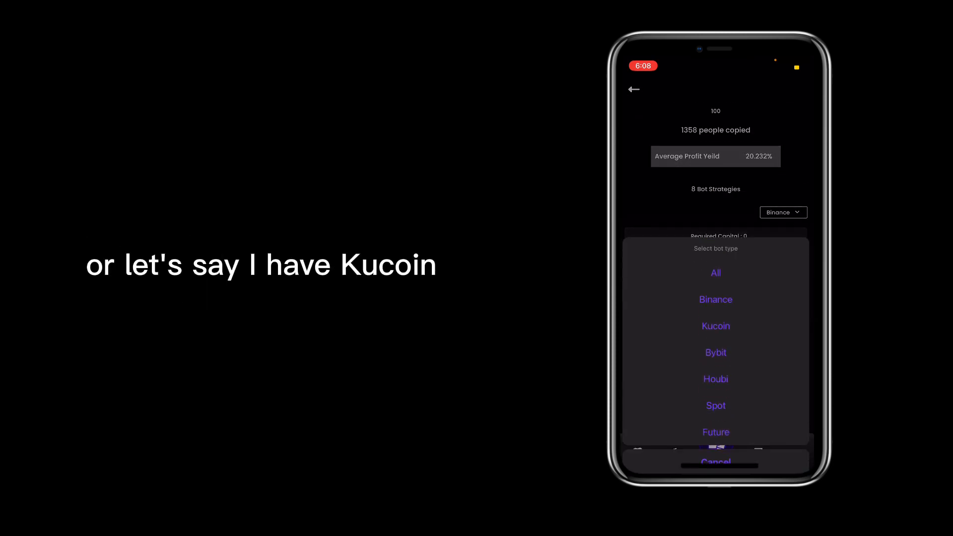
click(715, 326)
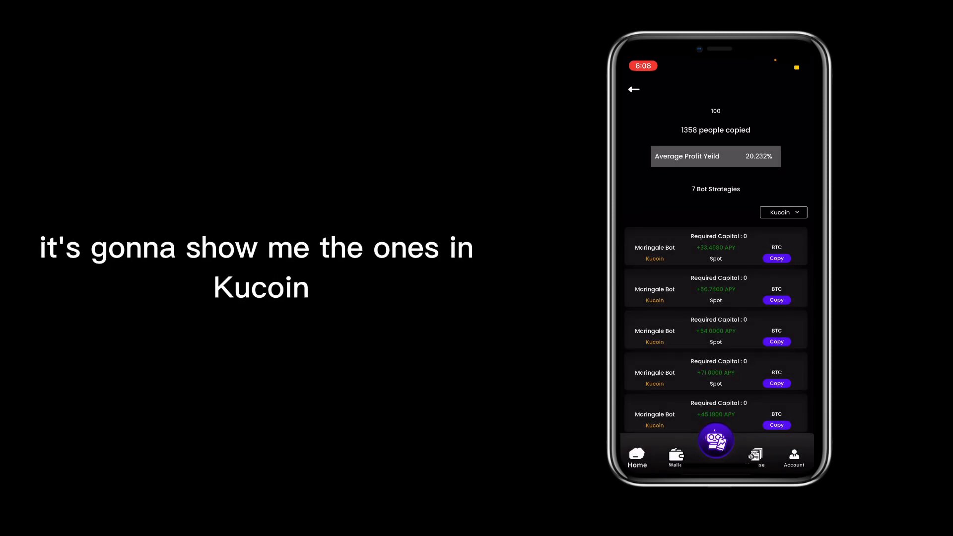
scroll(up, 3)
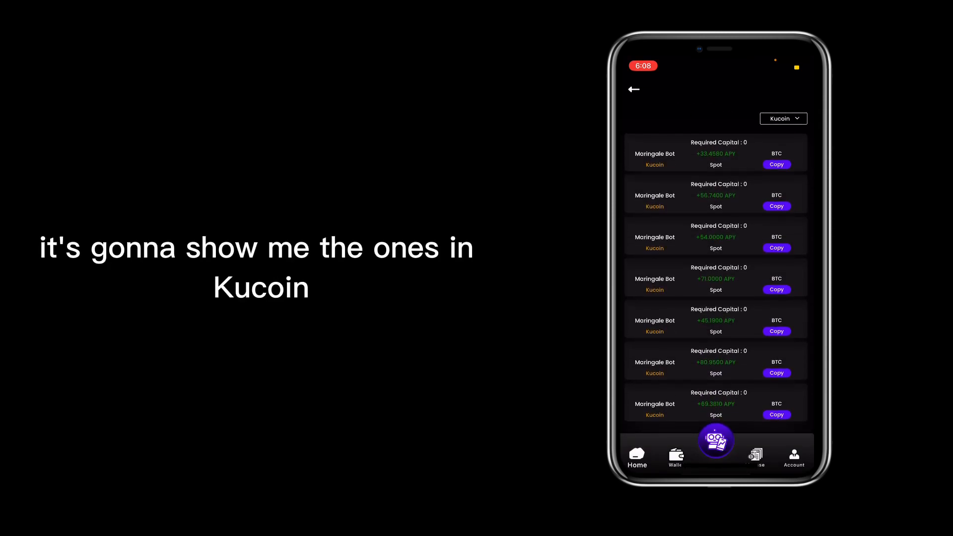
scroll(down, 3)
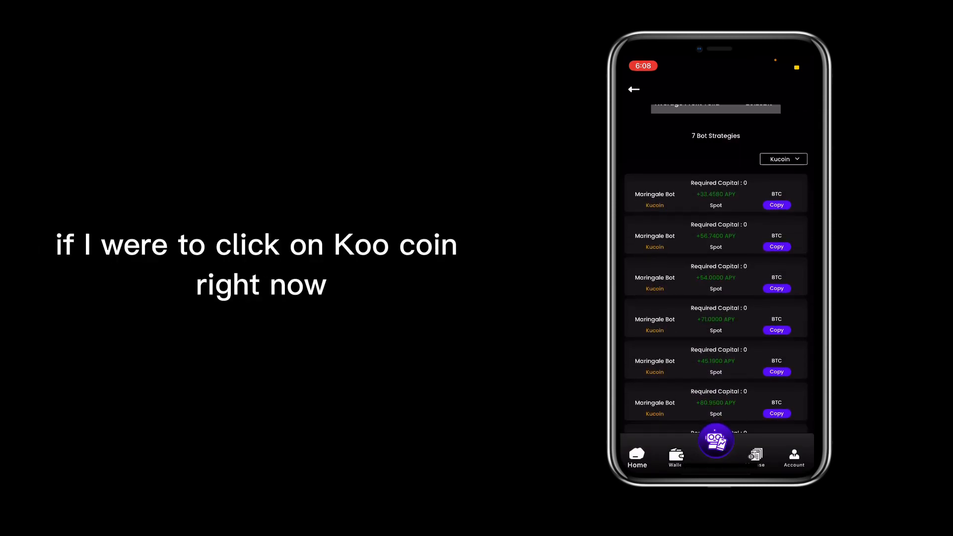
Copy the first Kucoin Maringale bot with a 10% stop loss and confirm
click(776, 205)
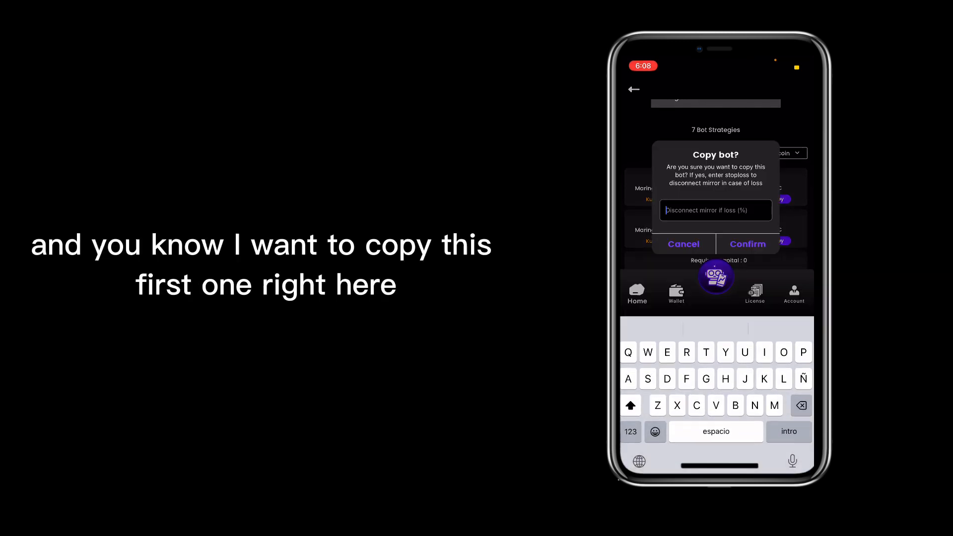
click(683, 244)
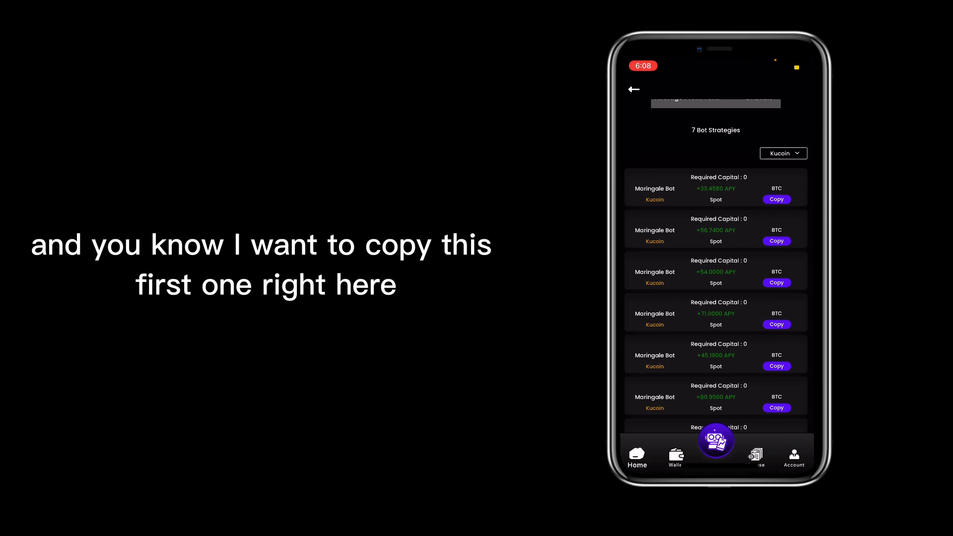
click(776, 199)
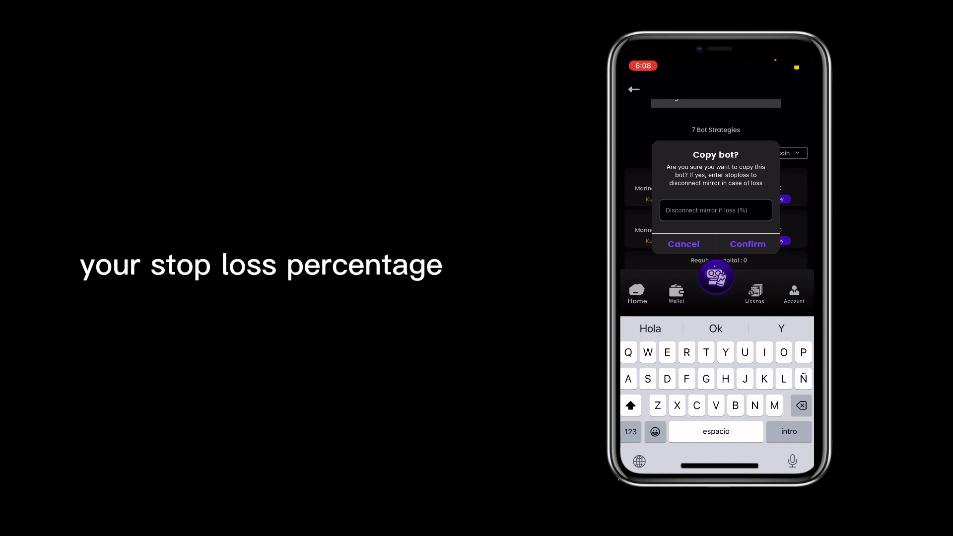
click(715, 210)
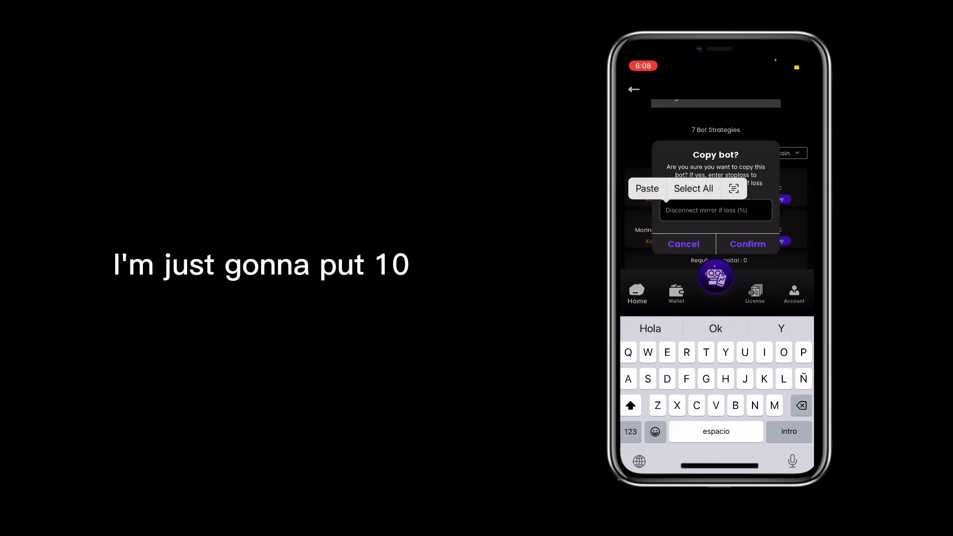
click(630, 432)
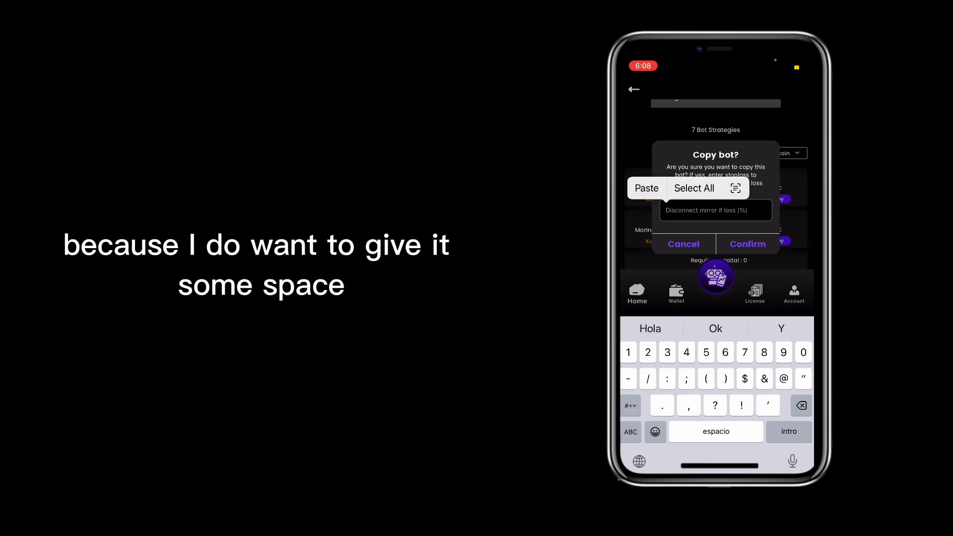
text(10)
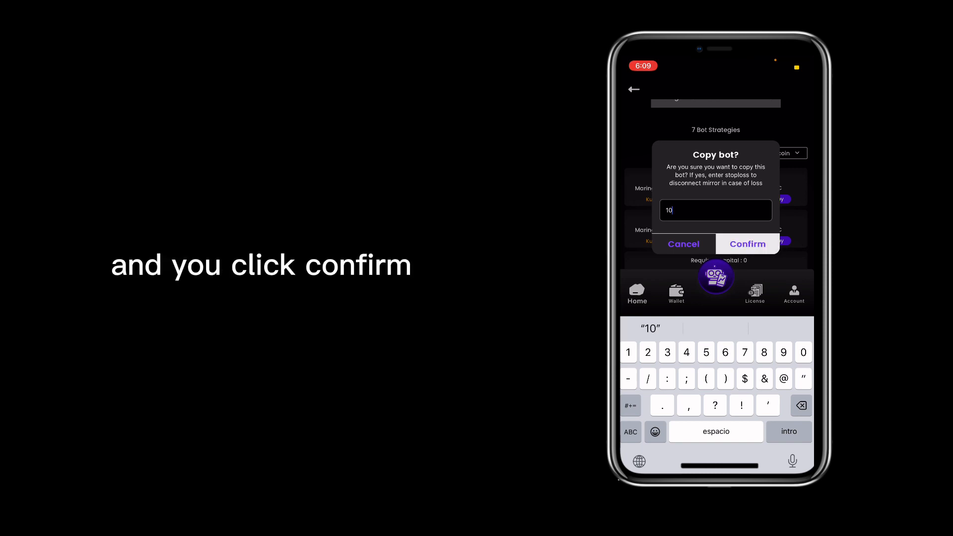
click(746, 244)
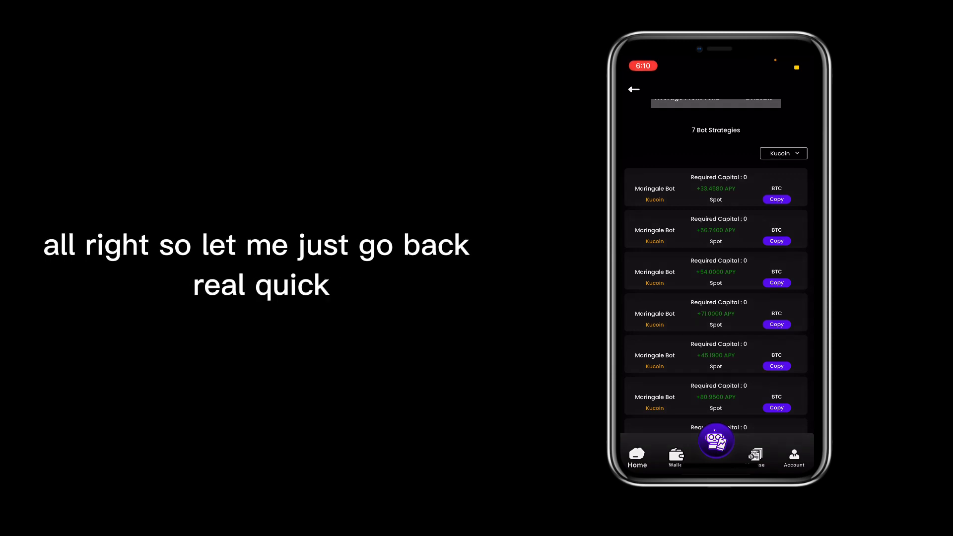
Return to the Binance GBP list and confirm copying a GBP Maringale bot with 10% stop loss
click(783, 153)
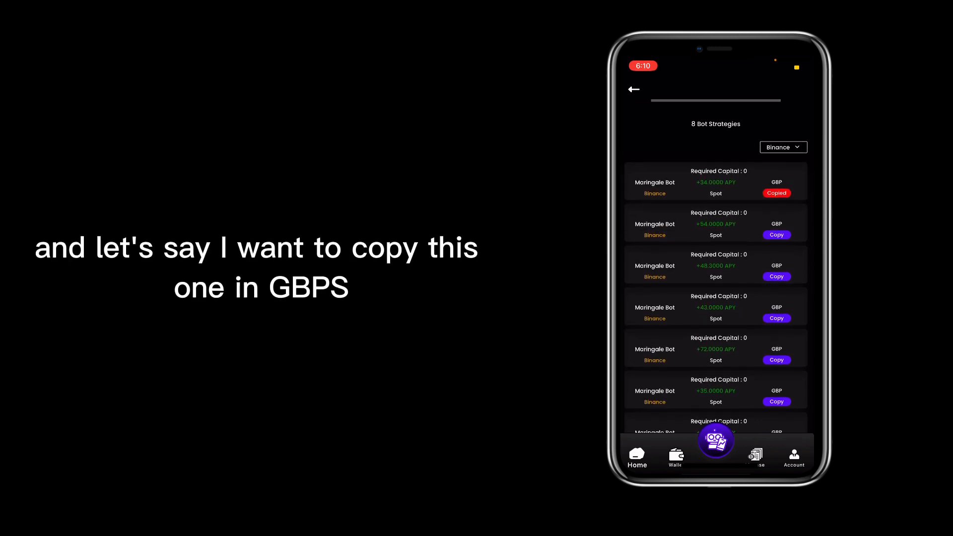
scroll(down, 3)
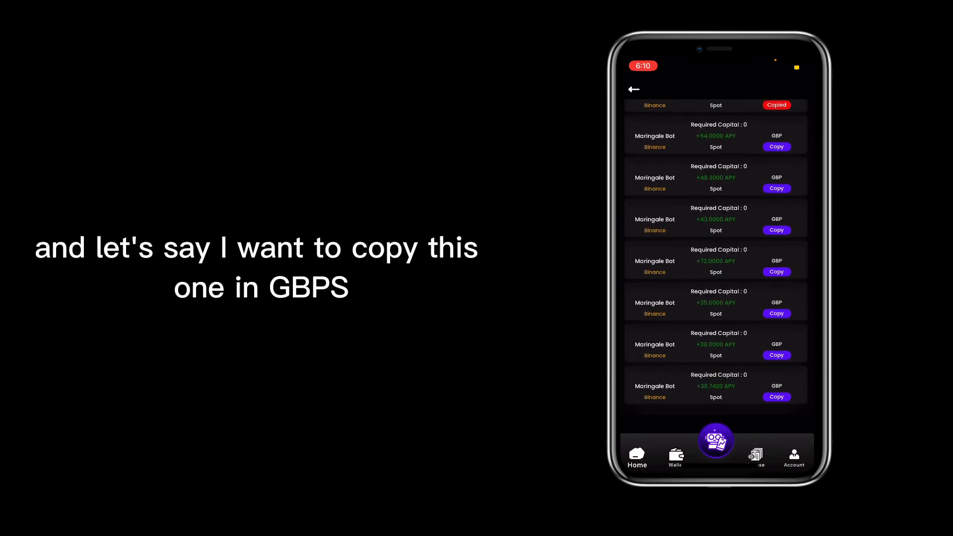
scroll(down, 3)
text(10)
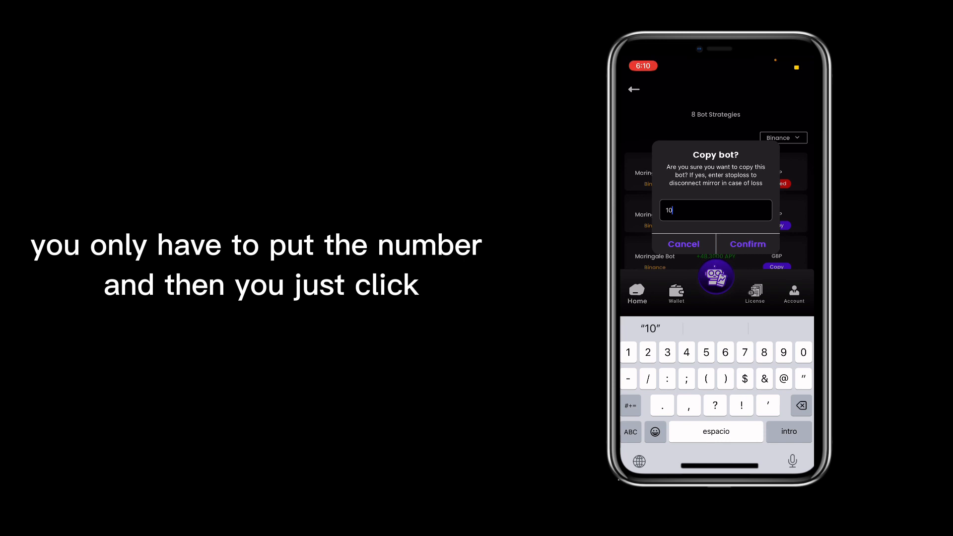
click(749, 244)
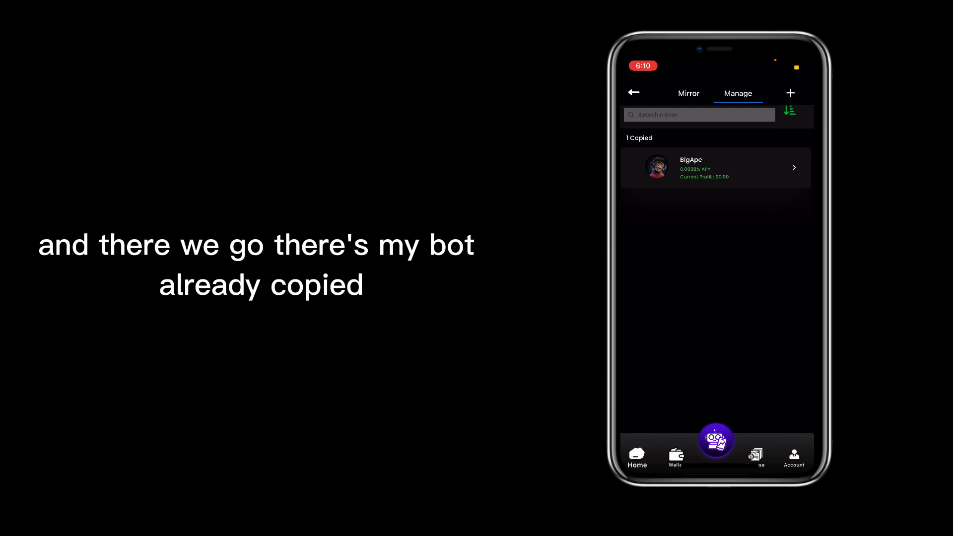
Review the copied BigApe $1K Strategy GBP bot: Binance, zero capital and profit, no trades
click(716, 166)
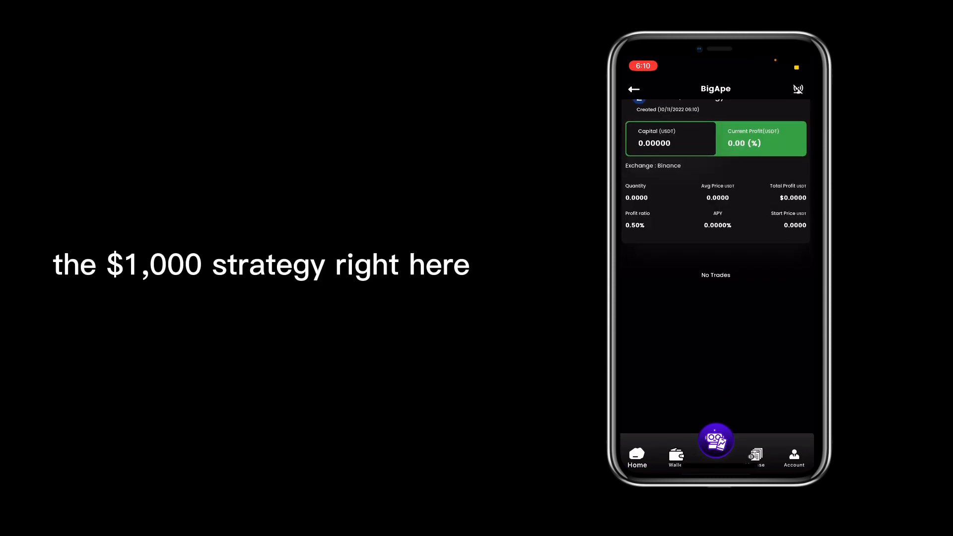
scroll(down, 3)
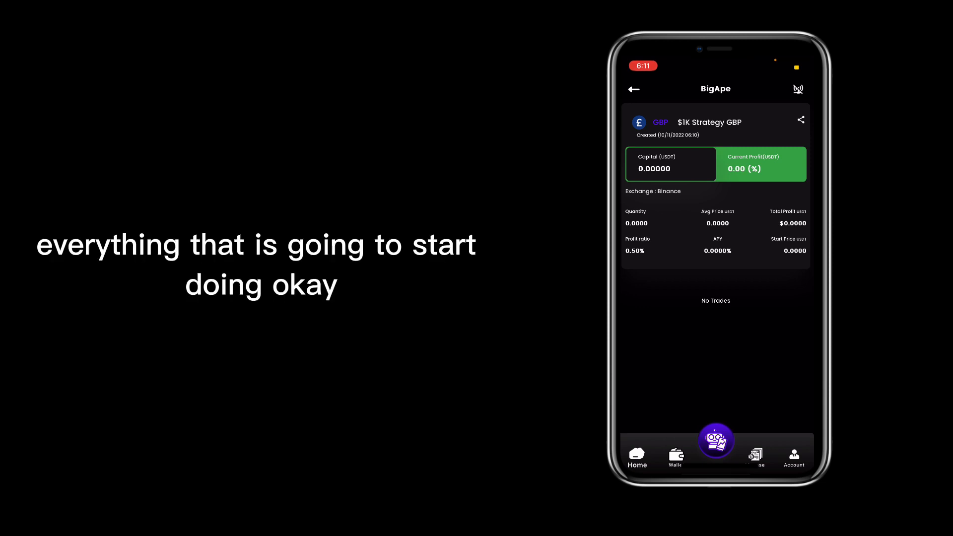
scroll(up, 3)
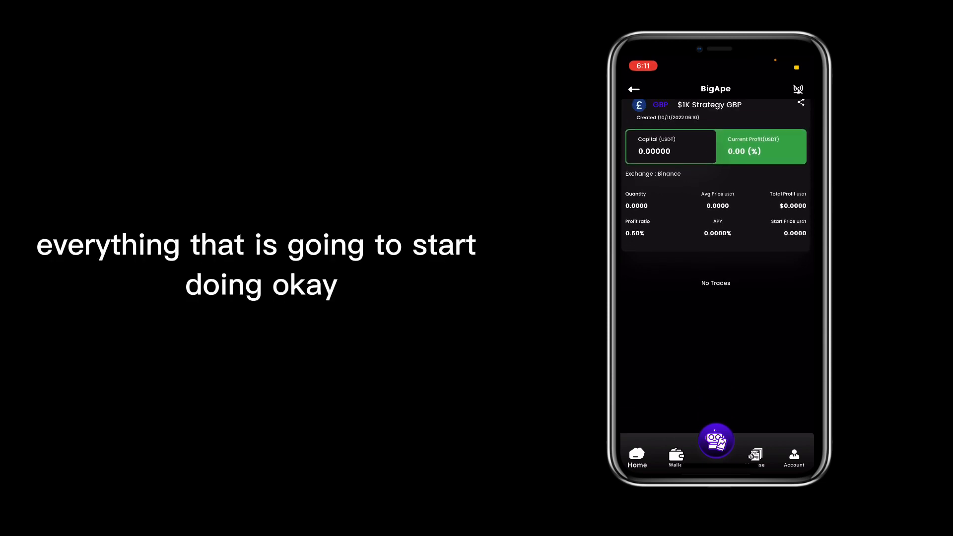